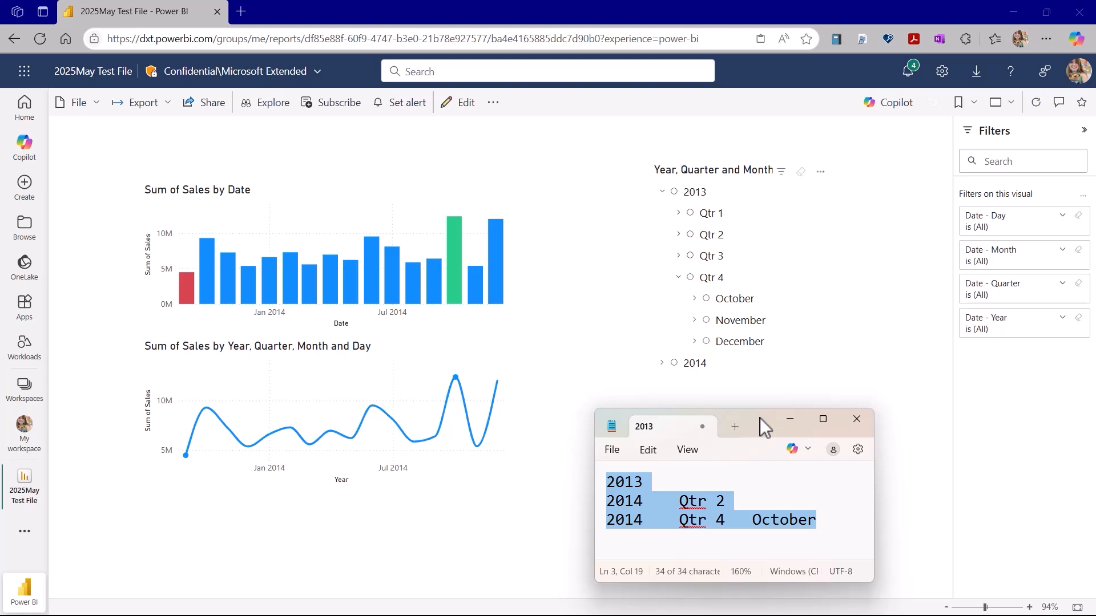
- Bring up the slicer's More options menu to paste the copied periods
right_click(719, 508)
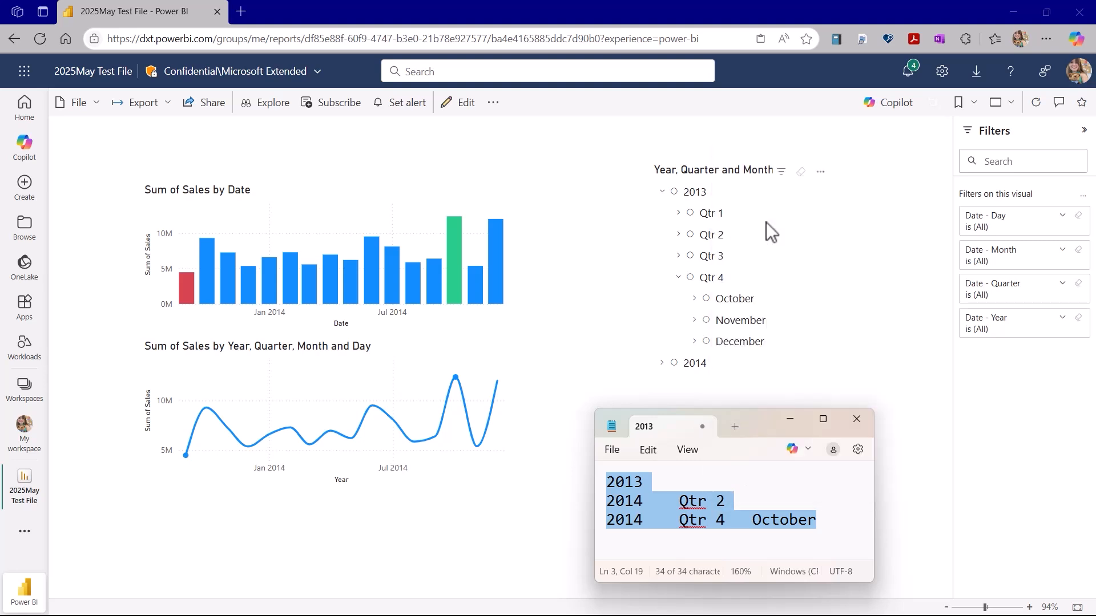
left_click(820, 171)
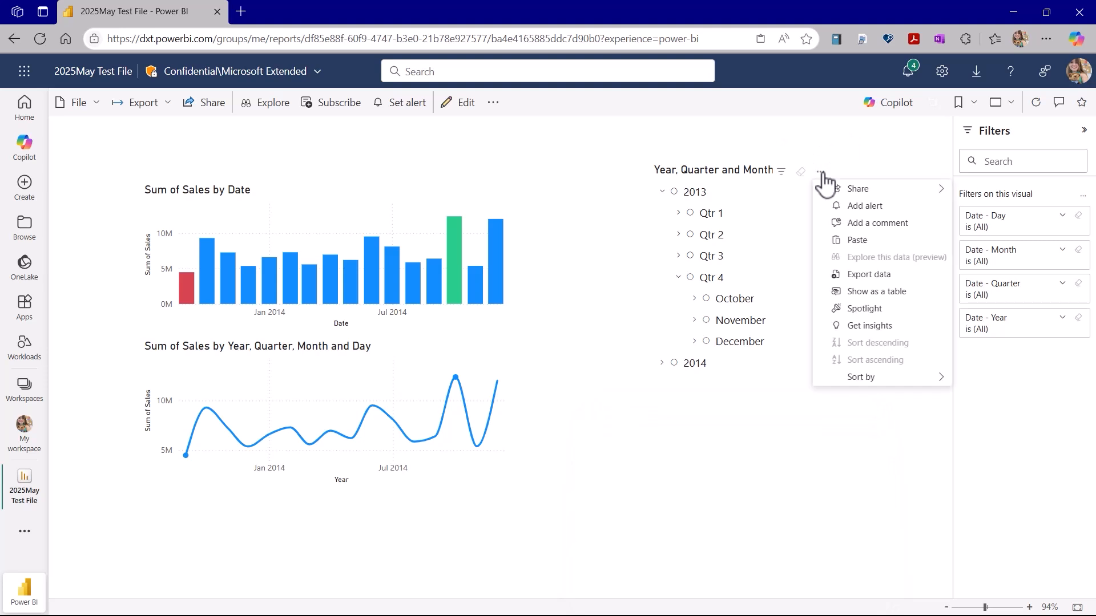
mouse_move(874, 250)
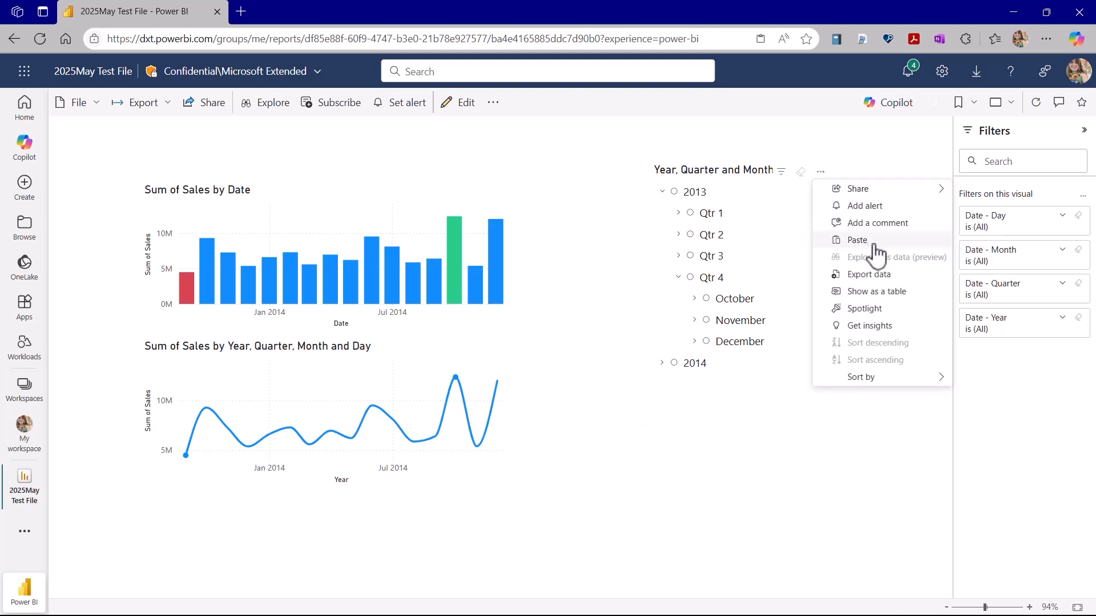
mouse_move(877, 248)
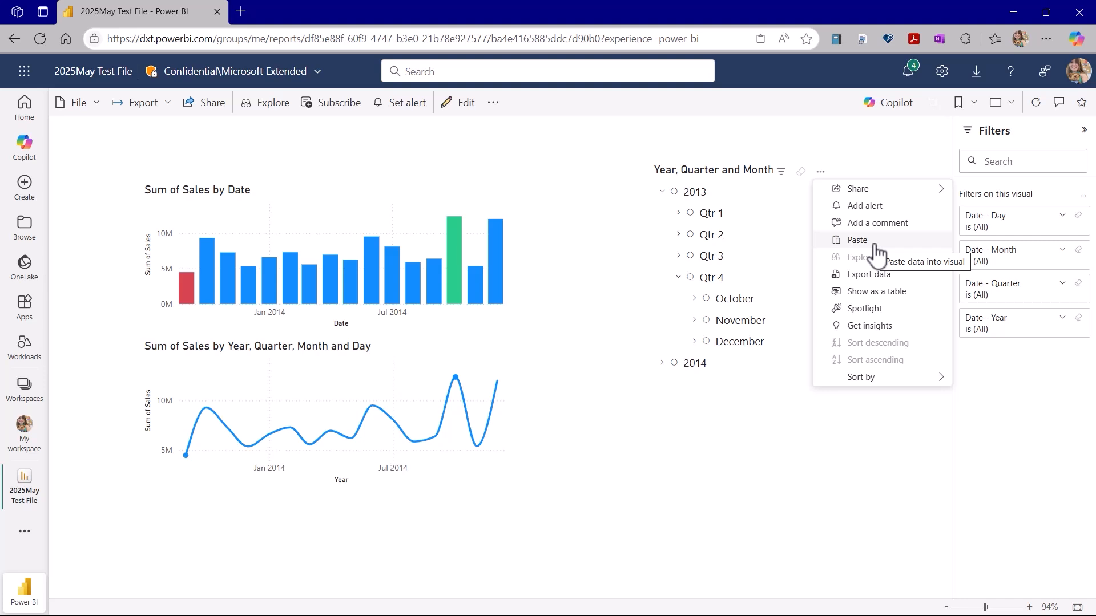
mouse_move(778, 203)
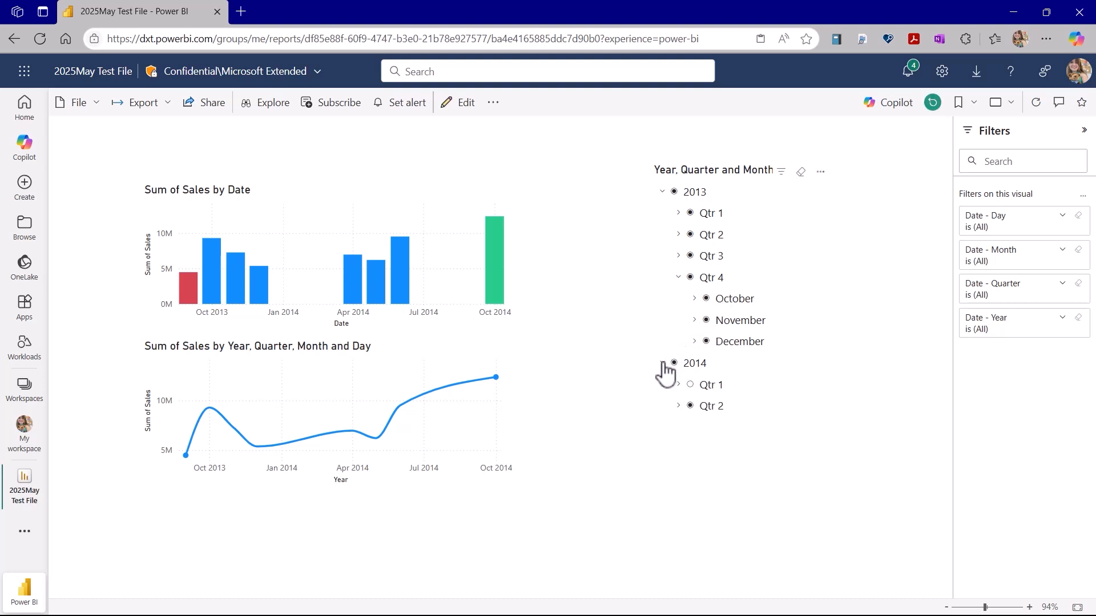
- Expand 2014 Qtr 2 in the slicer to confirm April–June are included
scroll("down", 3)
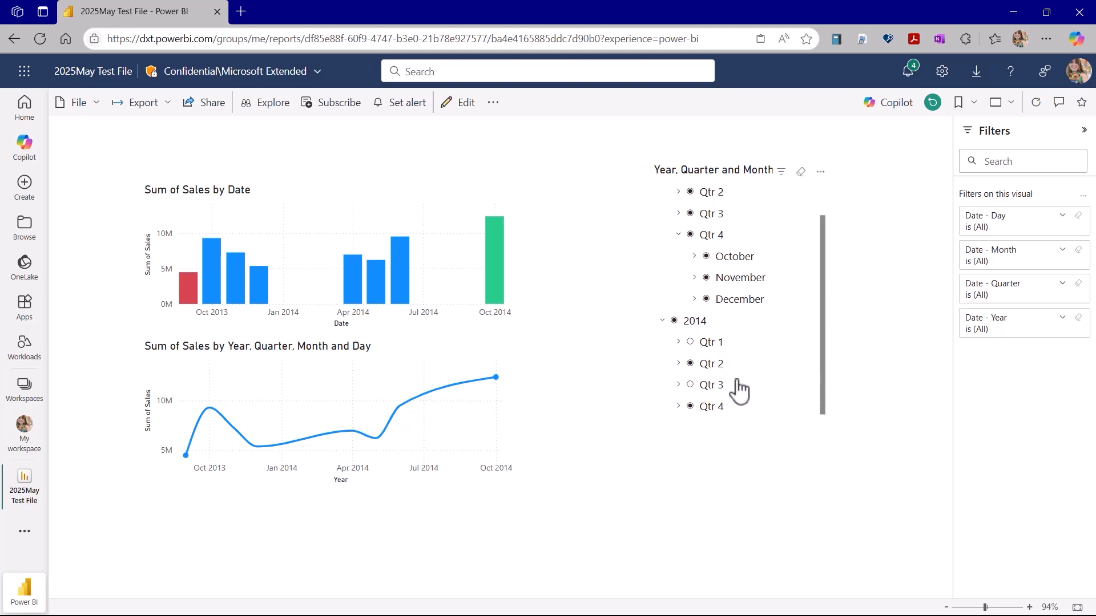
mouse_move(733, 390)
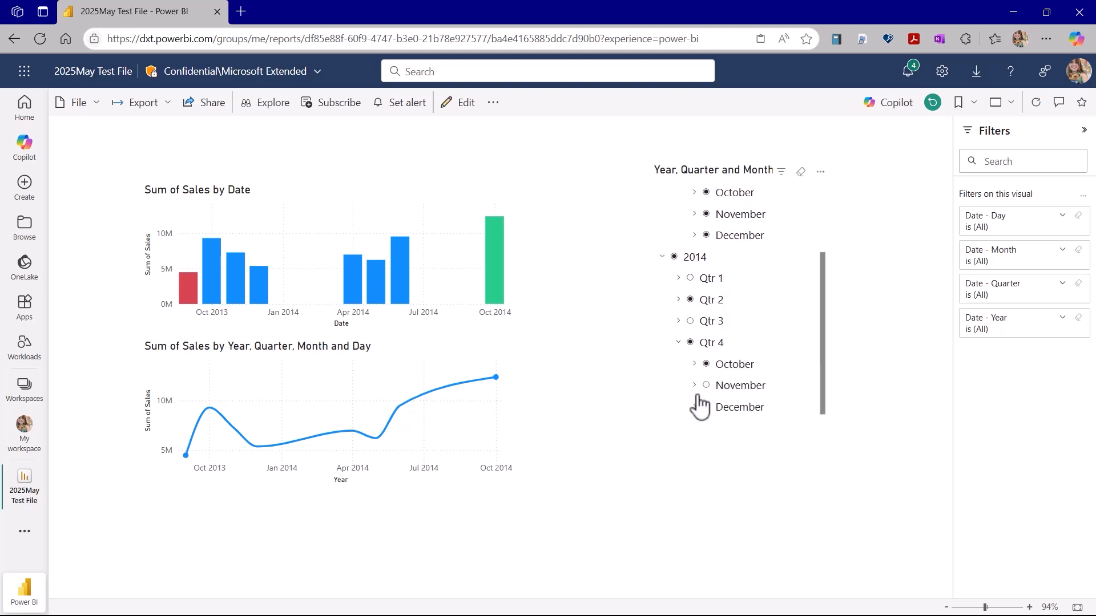
left_click(678, 299)
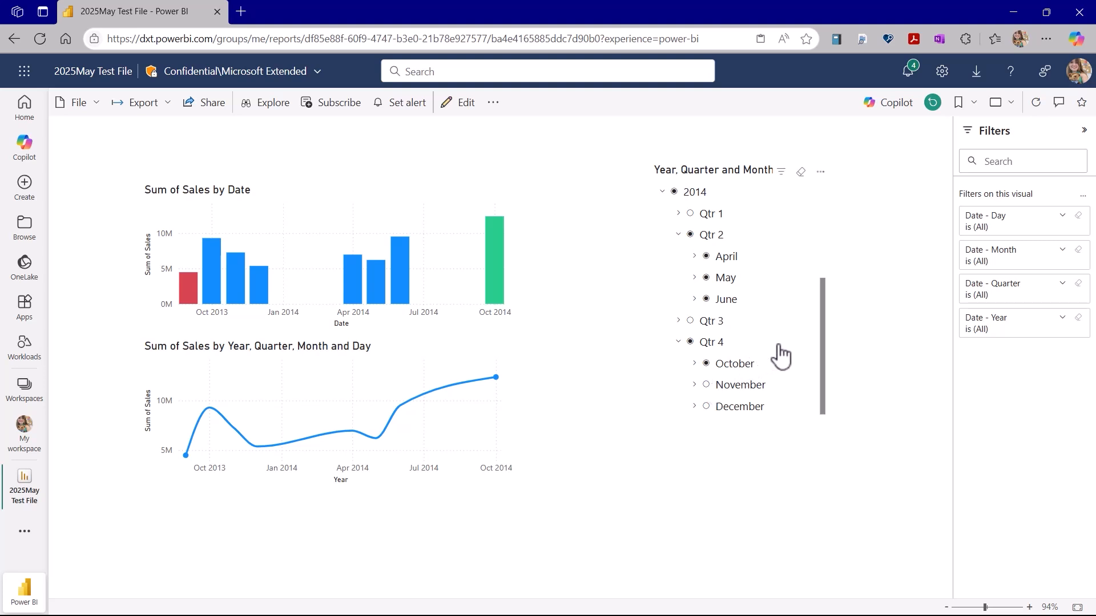
mouse_move(784, 355)
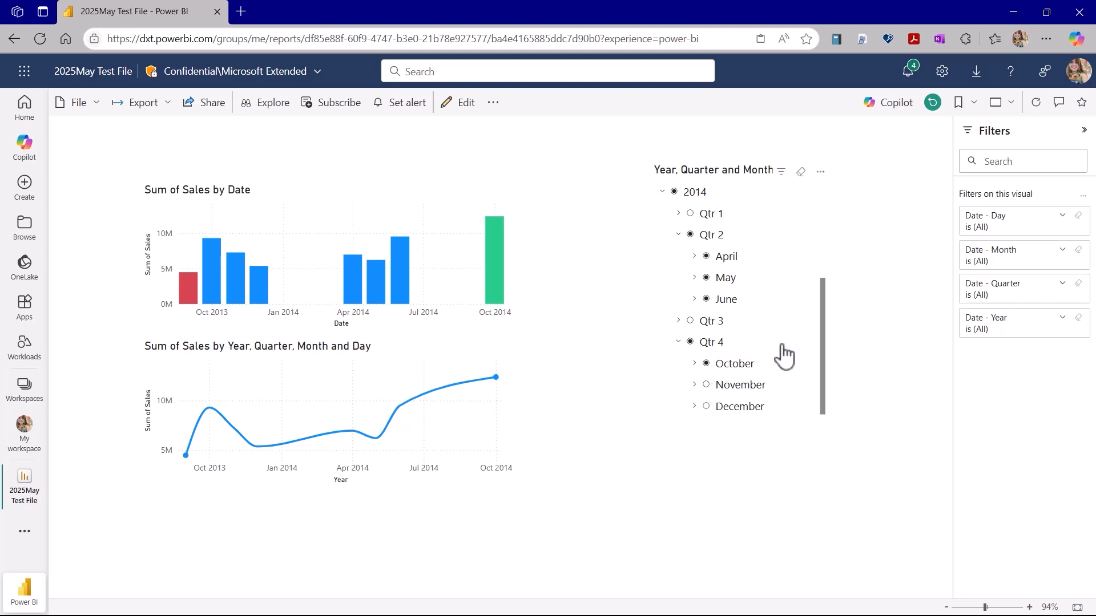